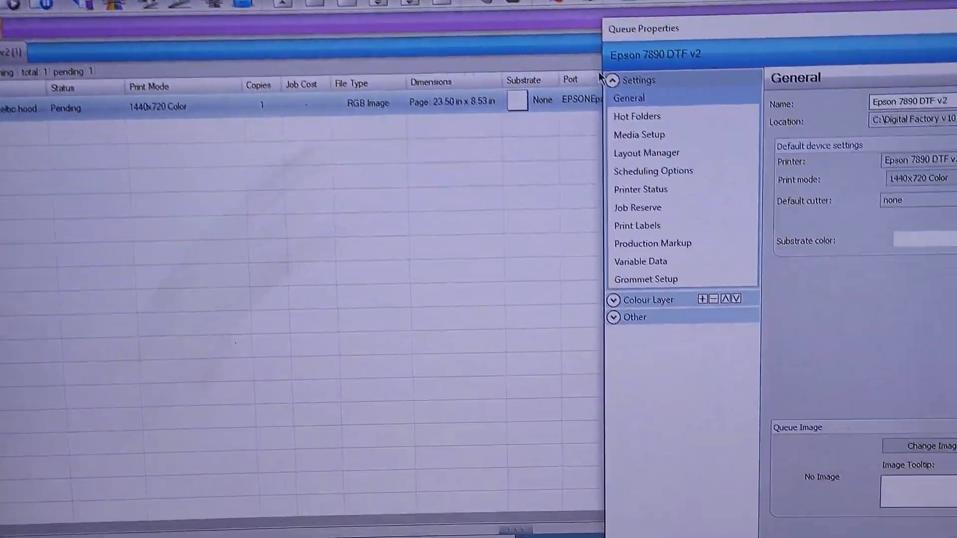
Check the queue's Processing Options showing 40% white under black underbase, then right-click the pending job
left_click(613, 299)
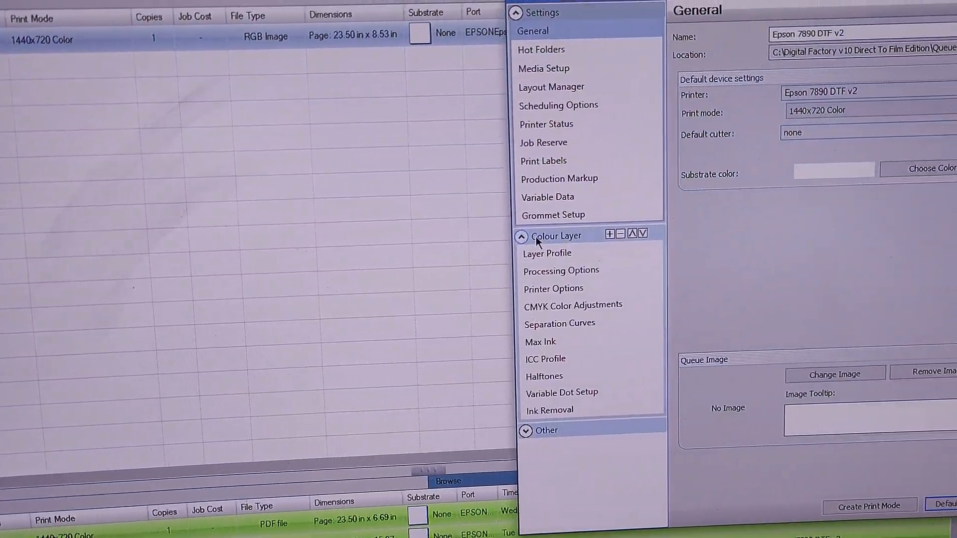
left_click(560, 270)
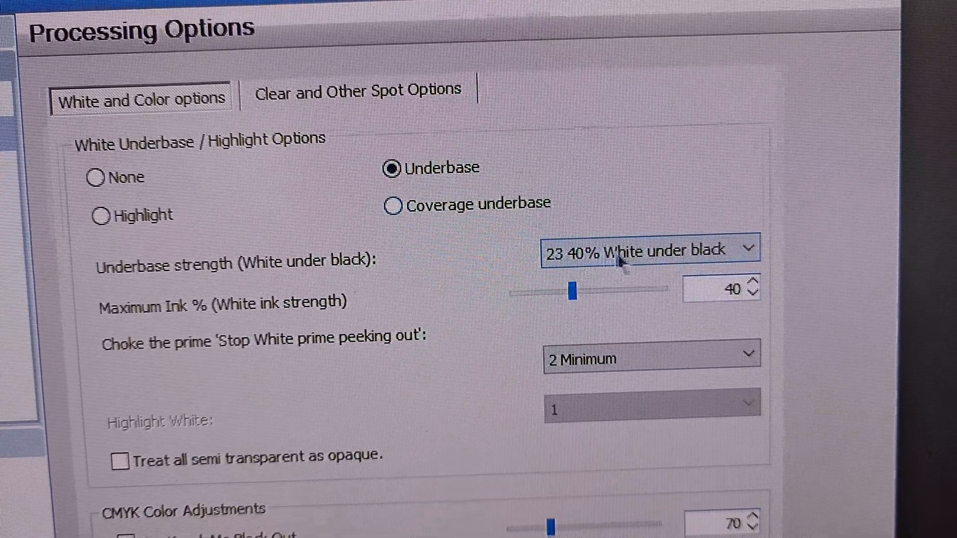
right_click(119, 102)
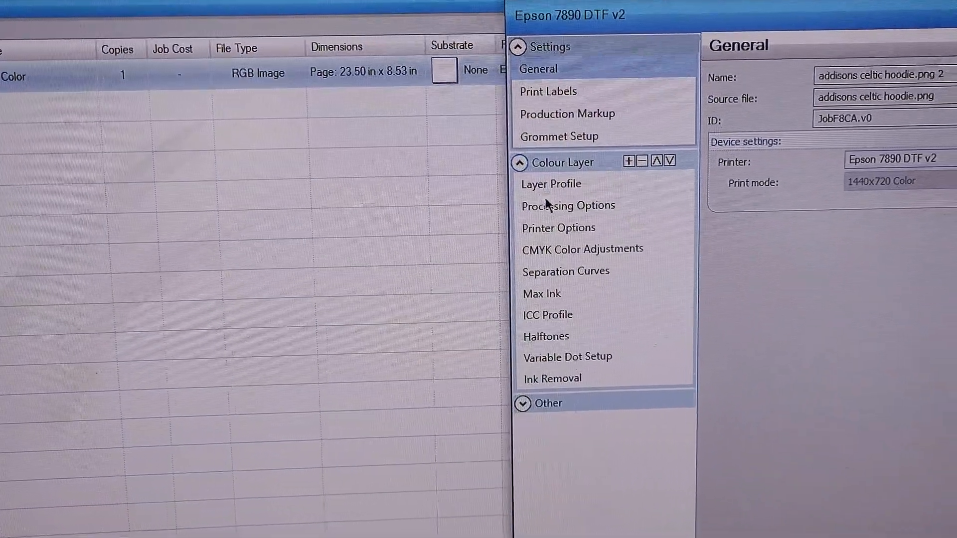
Show the celtic hoodie job's Processing Options under Colour Layer
left_click(568, 205)
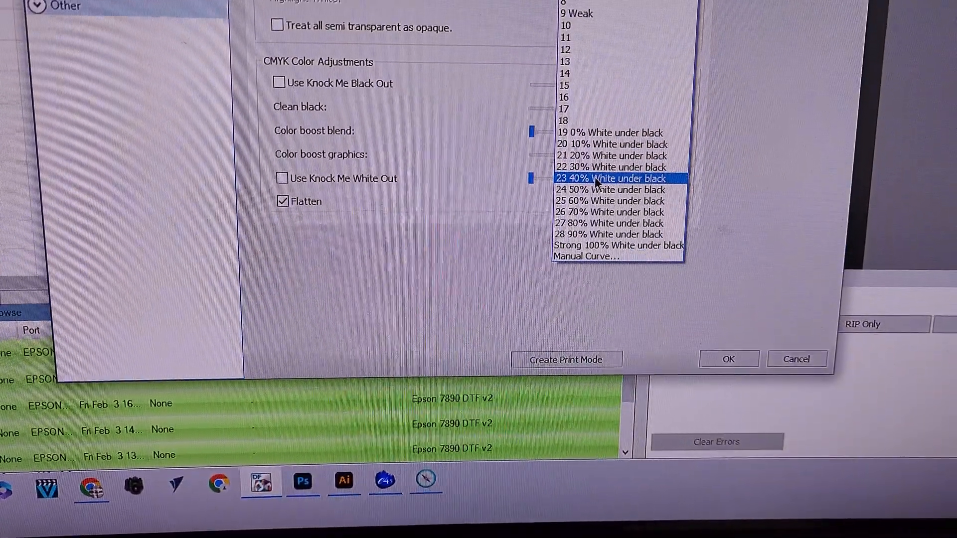
Choose '23 40% White under black' as underbase strength and confirm with OK
left_click(609, 177)
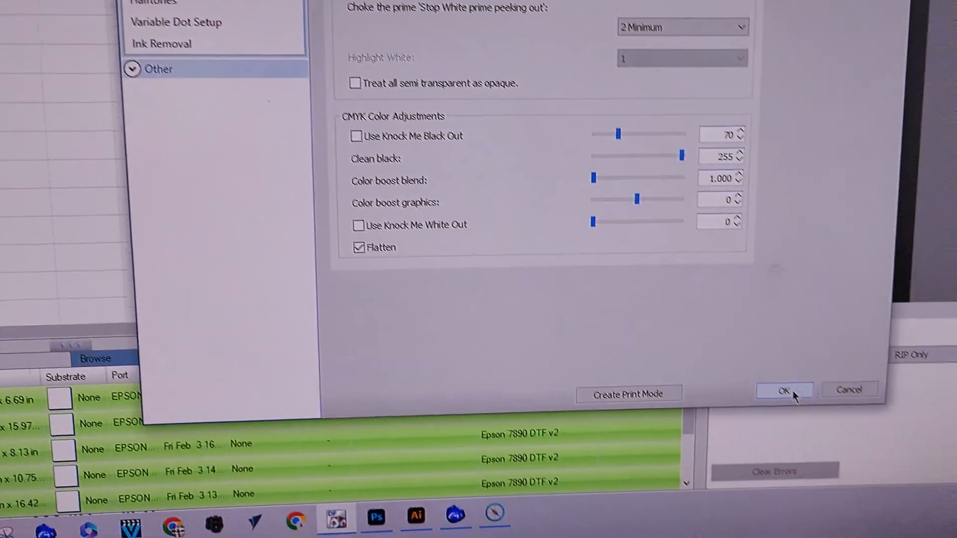
left_click(783, 391)
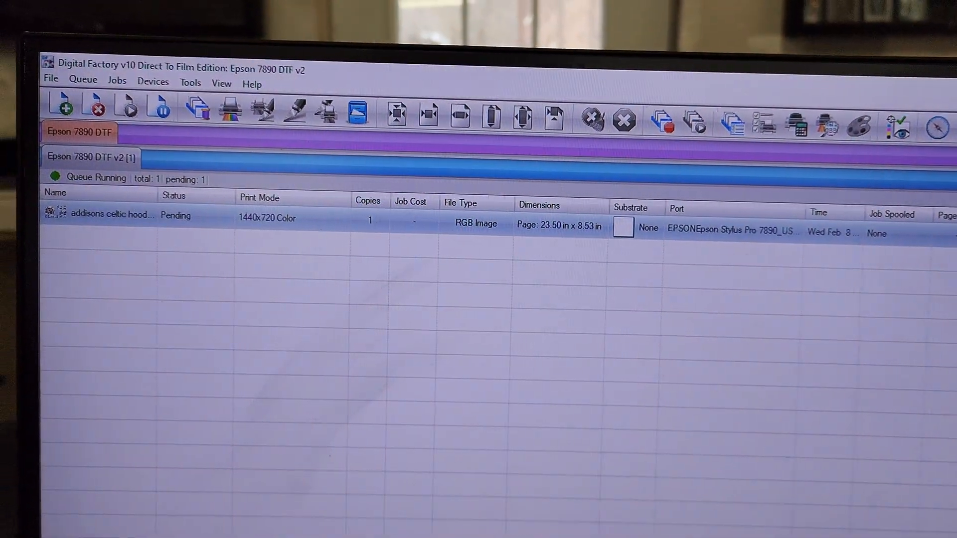